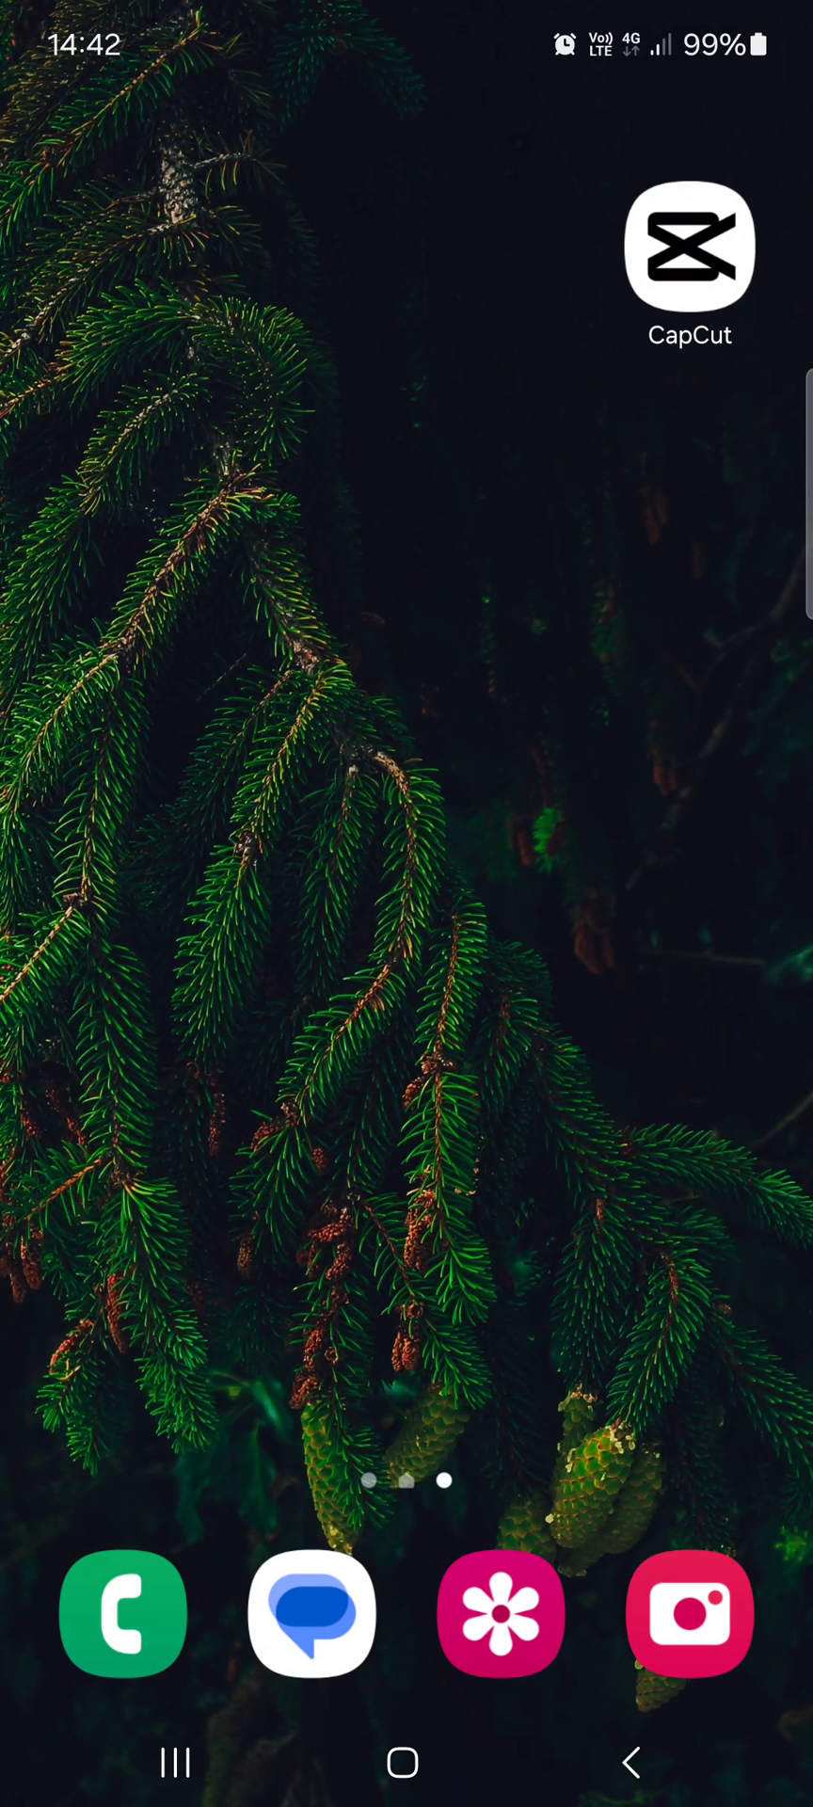
# Step: Launch CapCut and bring up the options menu for the Jamed tutorial project
pyautogui.click(689, 256)
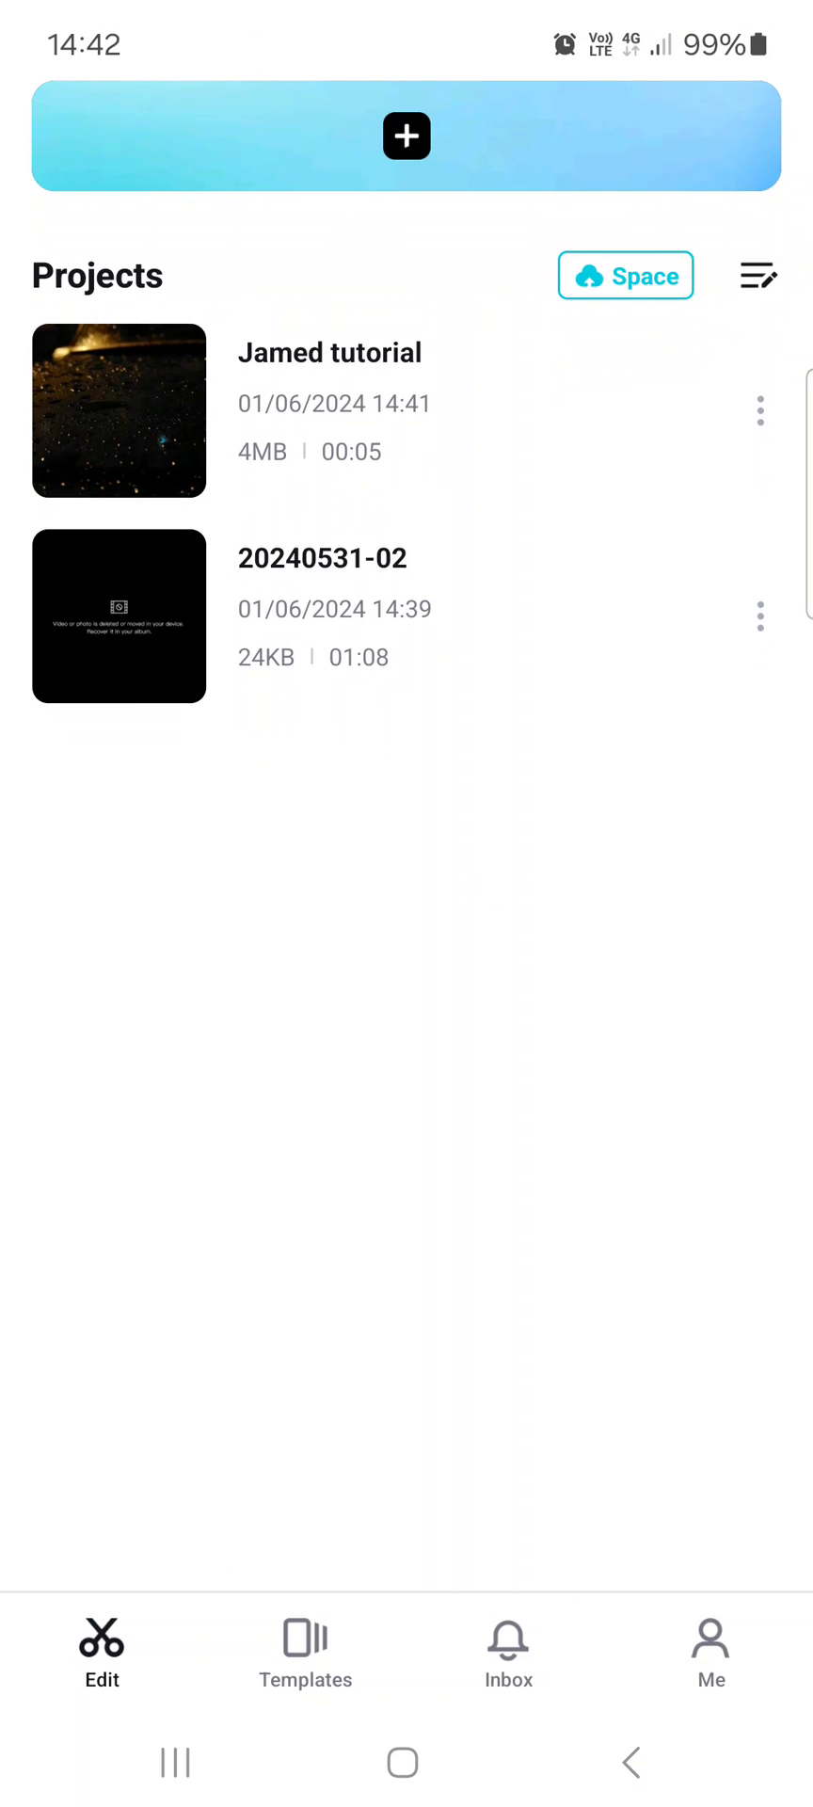
pyautogui.scroll(-3)
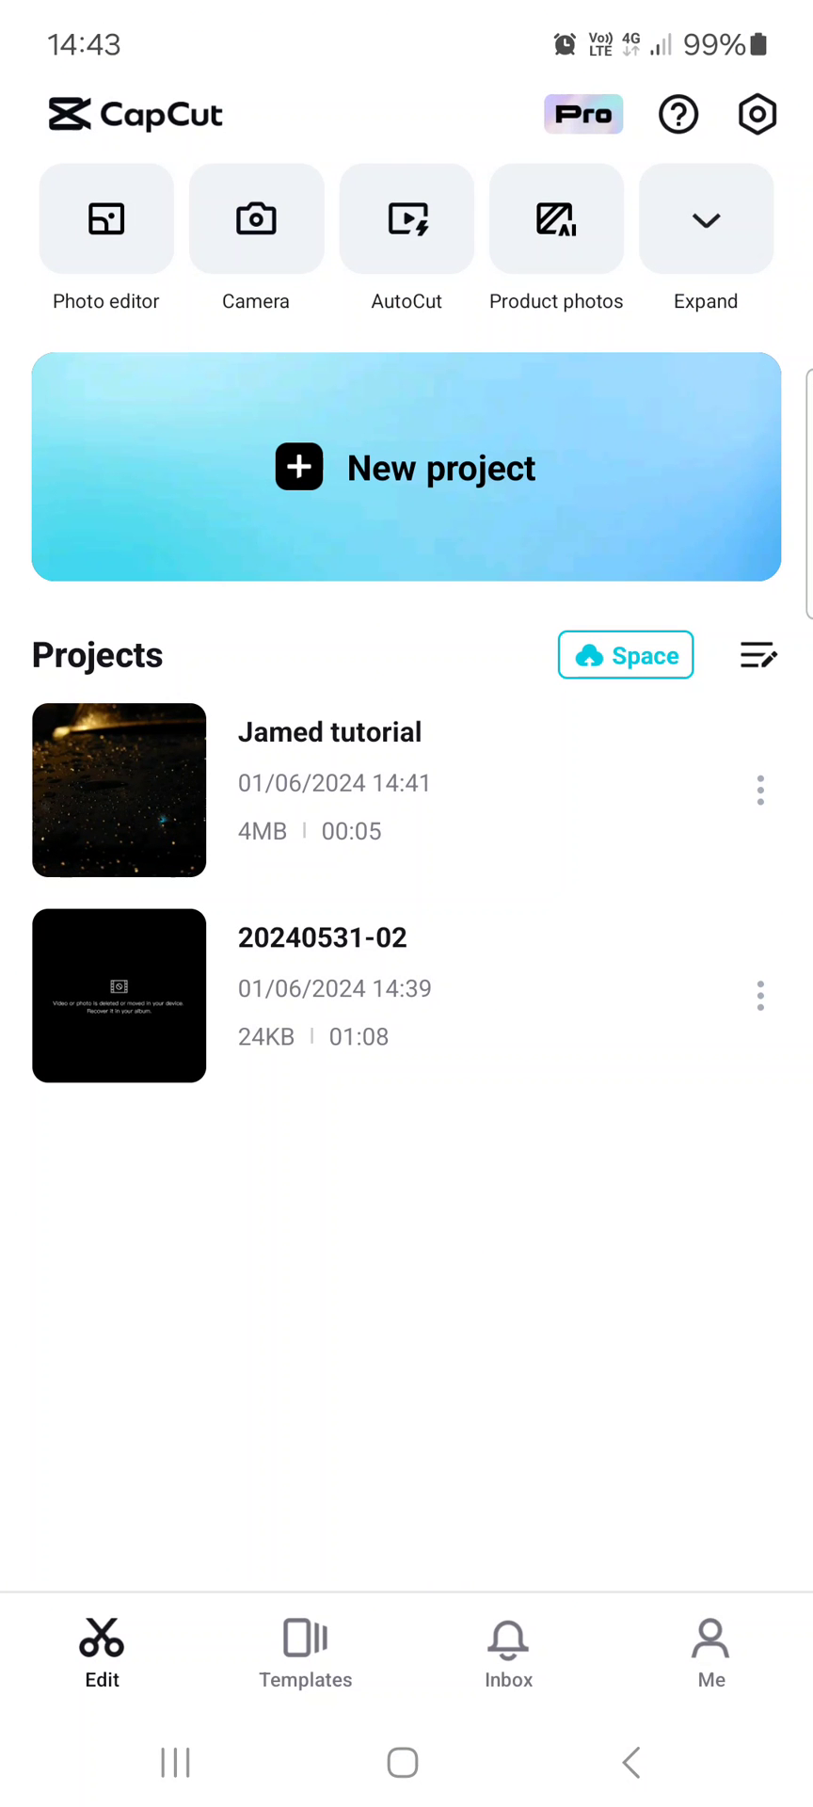
pyautogui.click(759, 791)
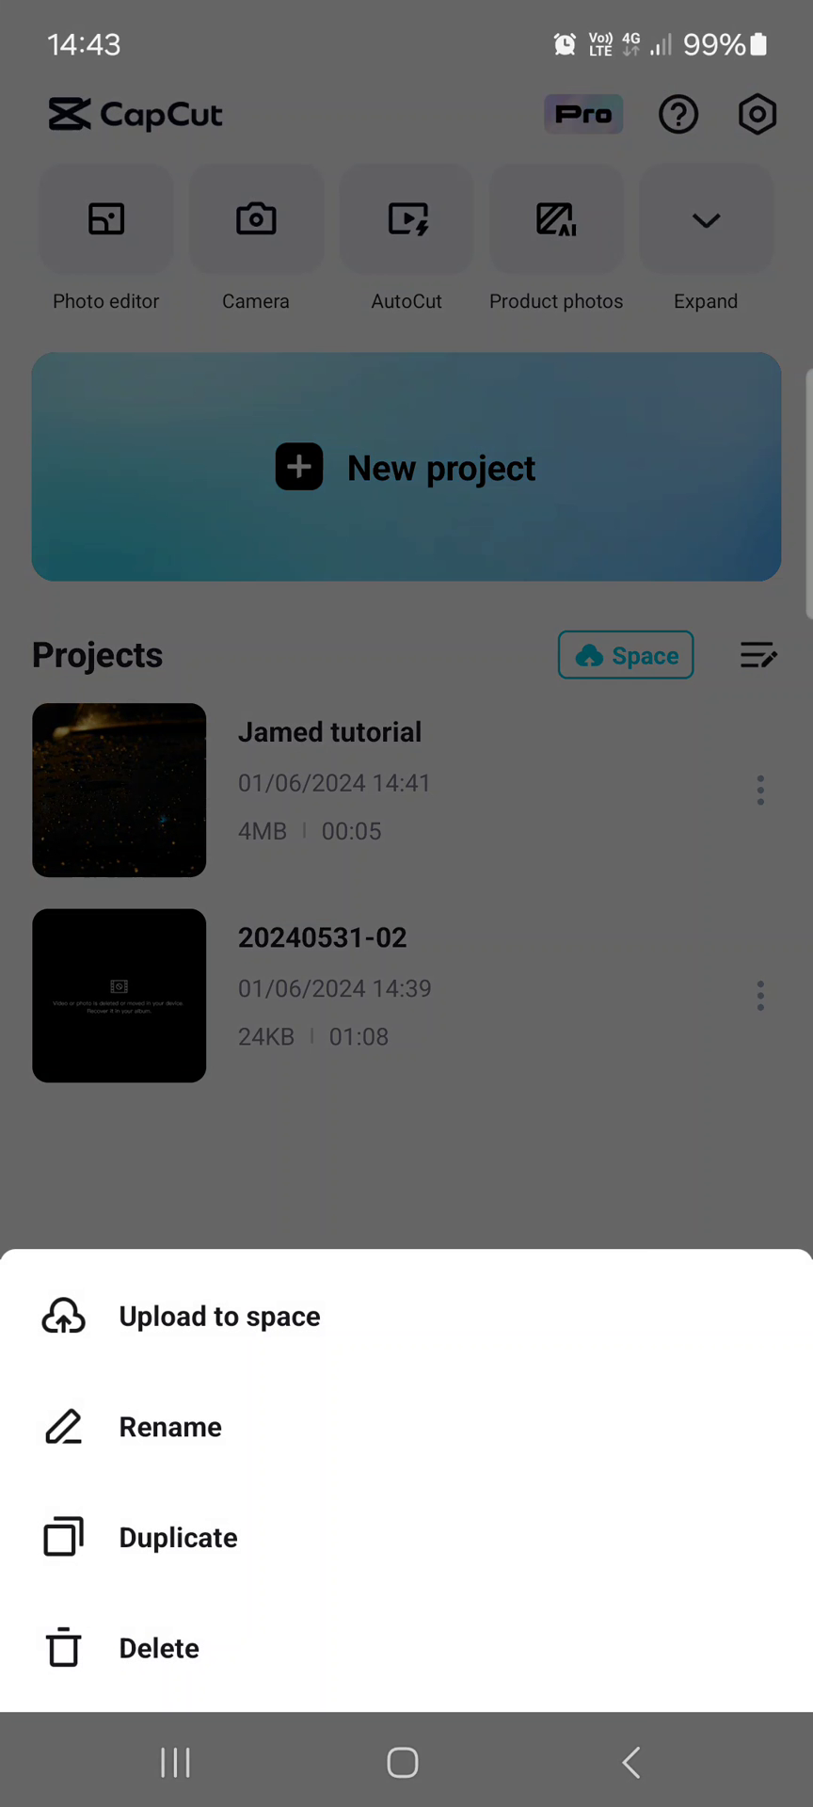